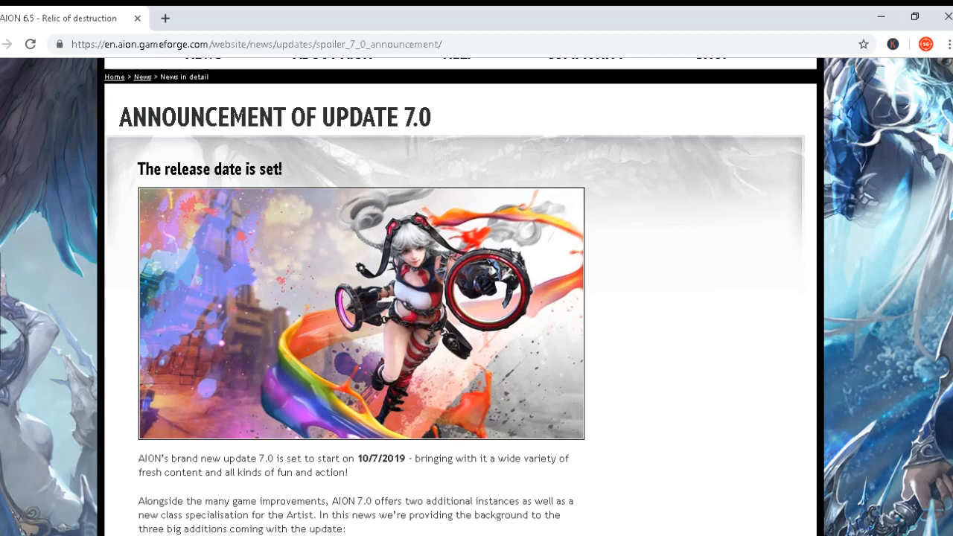
pyautogui.scroll(-3)
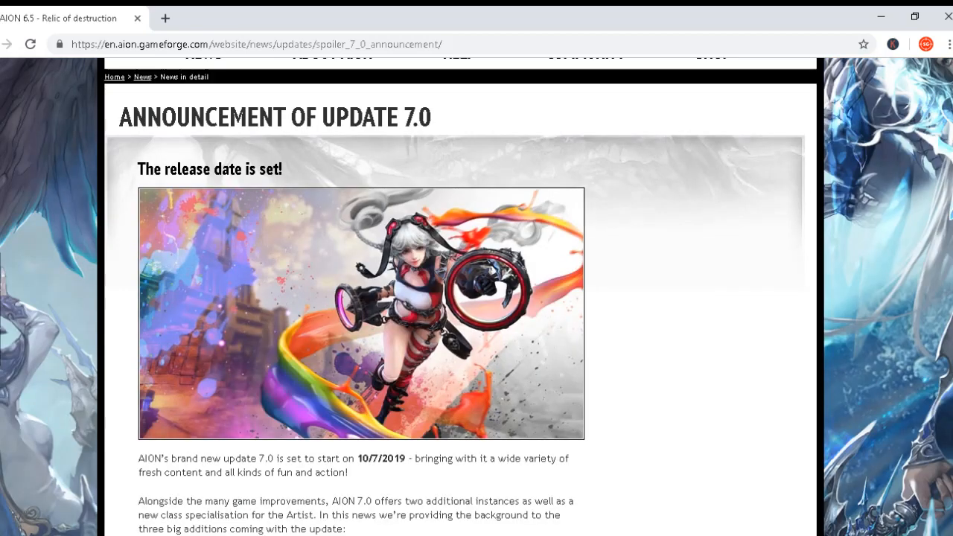
pyautogui.scroll(-3)
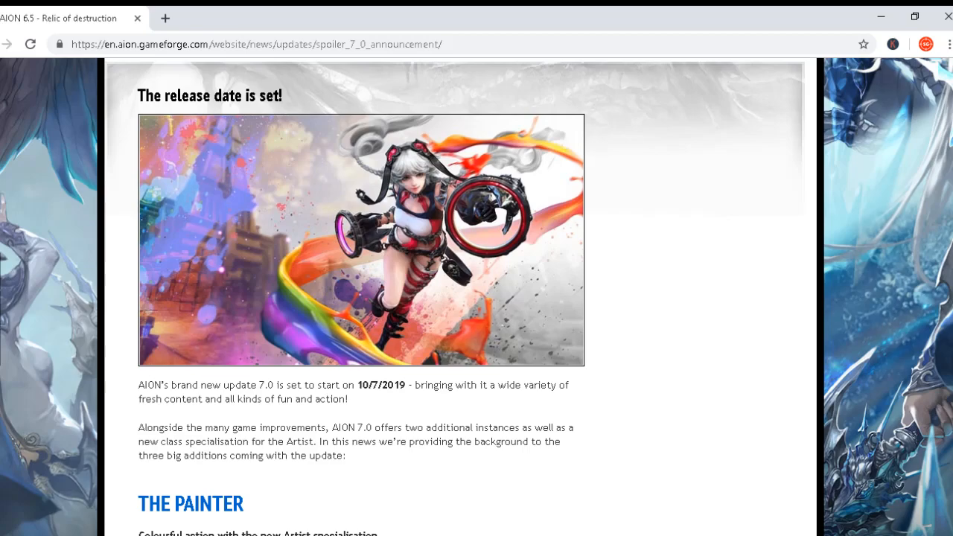
pyautogui.scroll(-3)
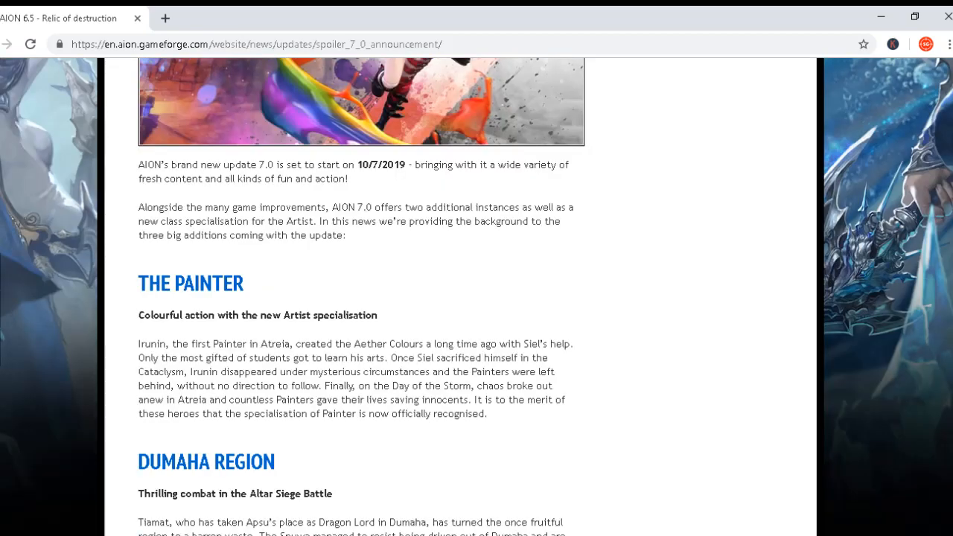
pyautogui.scroll(-3)
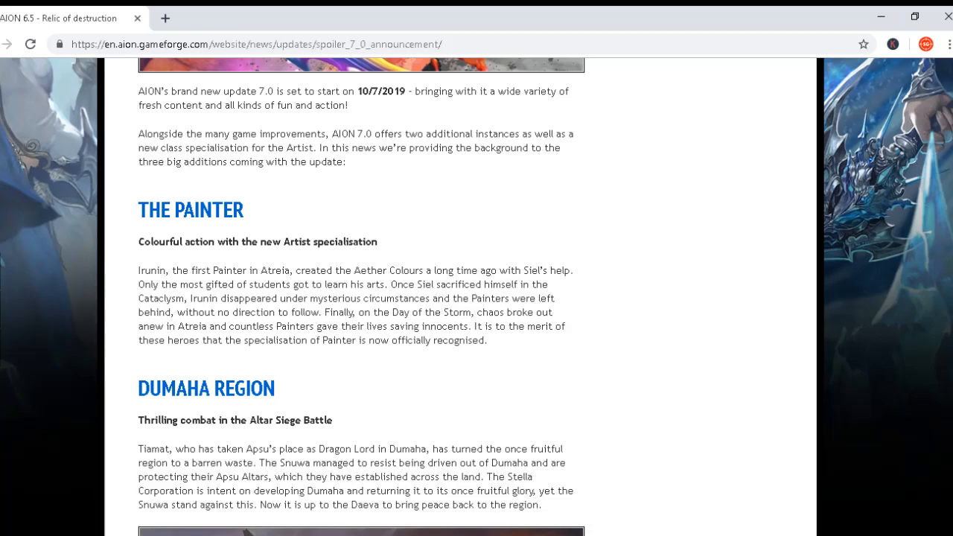
pyautogui.scroll(-3)
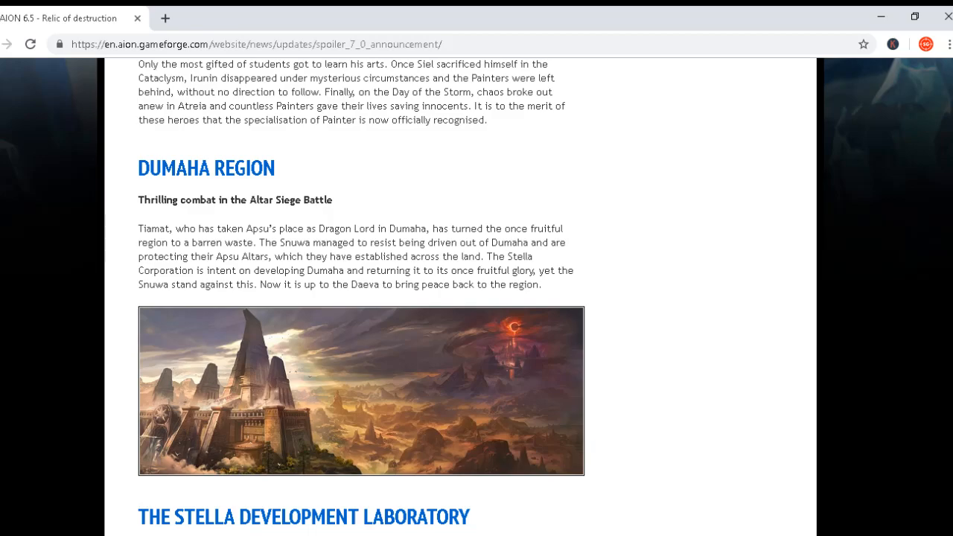
pyautogui.scroll(-3)
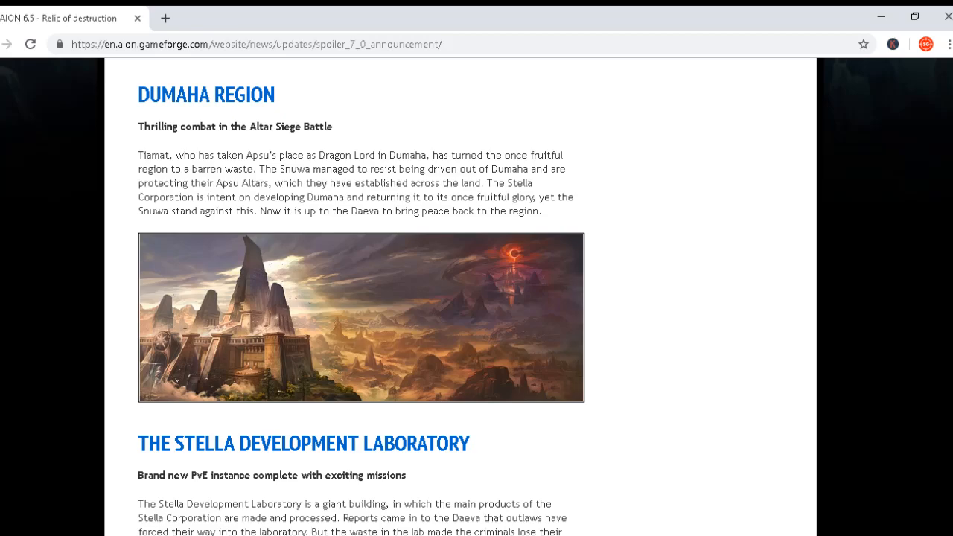
pyautogui.scroll(-3)
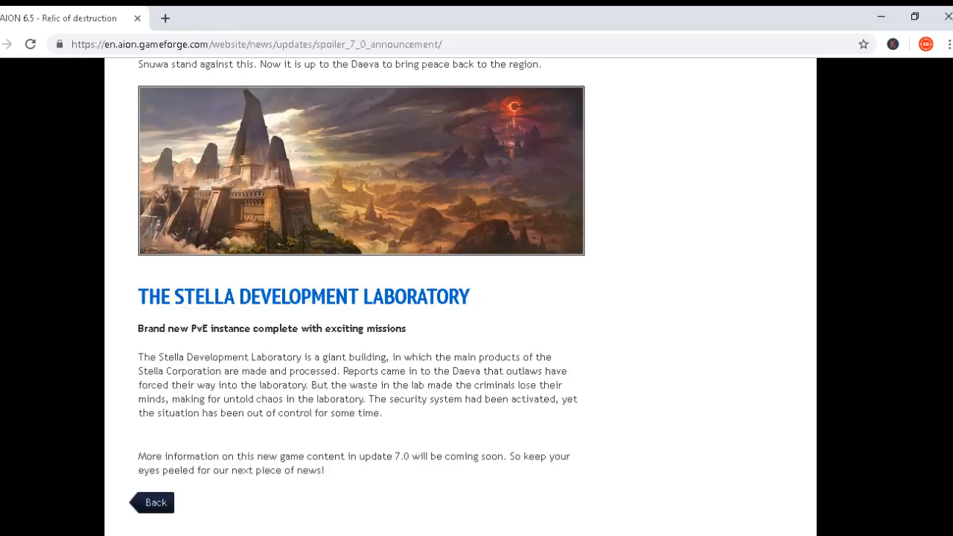
pyautogui.scroll(-3)
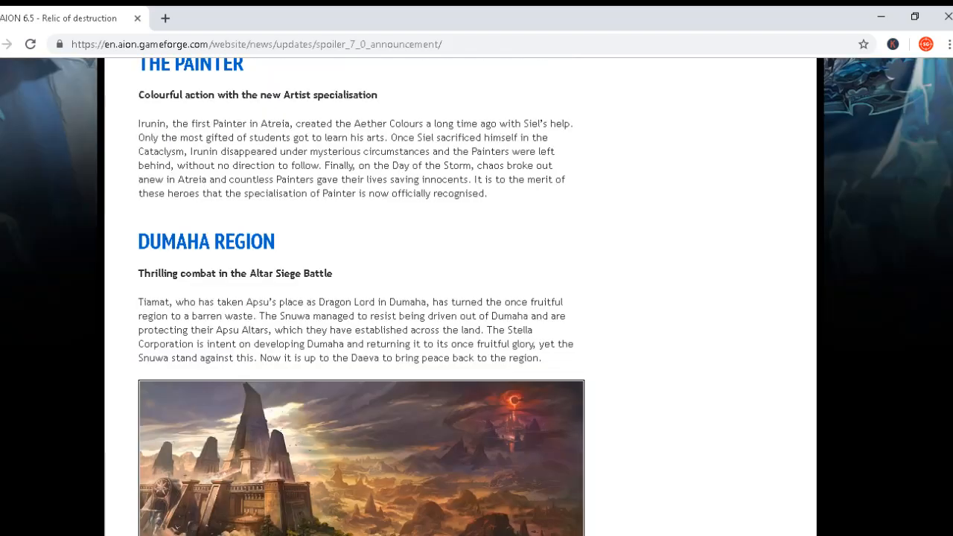
pyautogui.scroll(3)
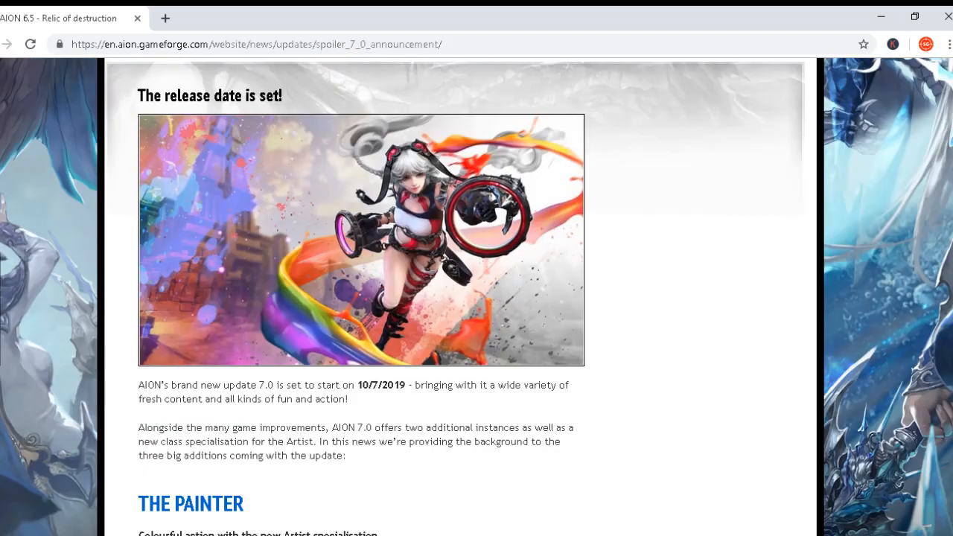